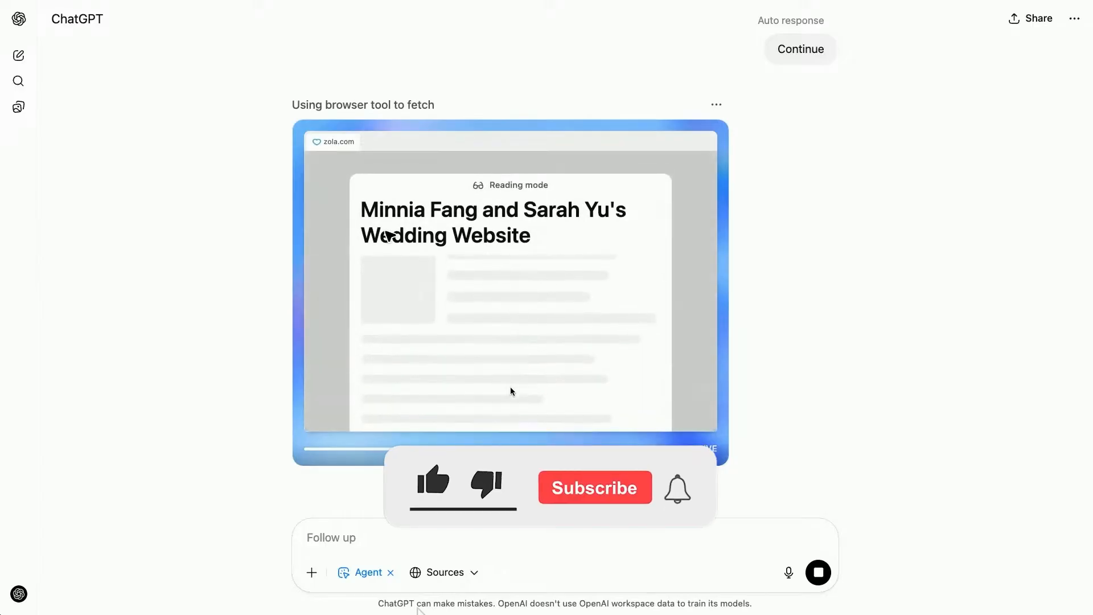
{"action": "left_click", "coordinate": [595, 487]}
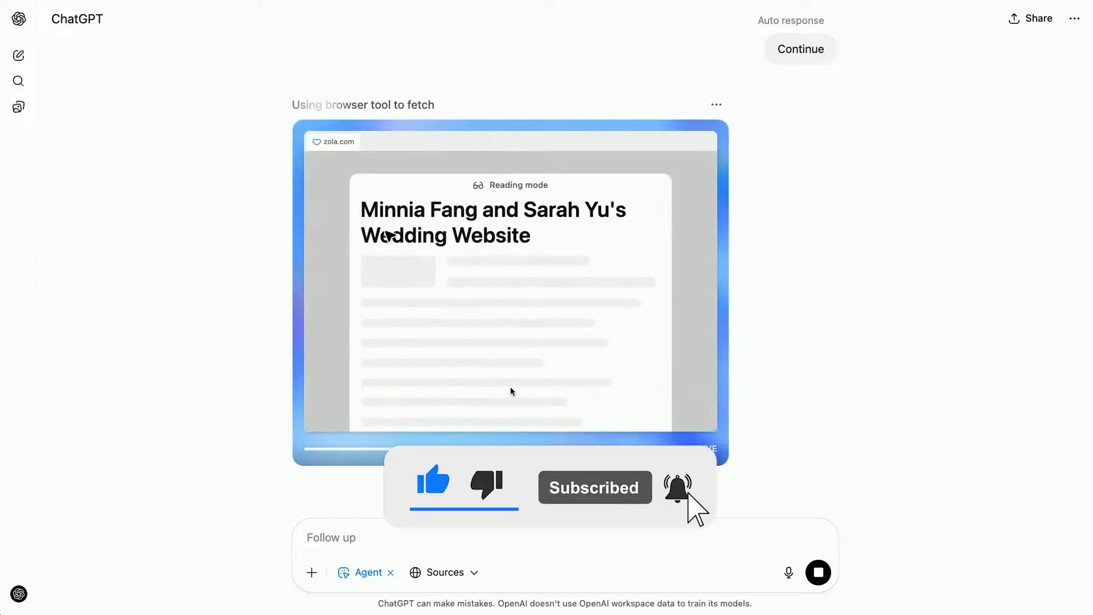